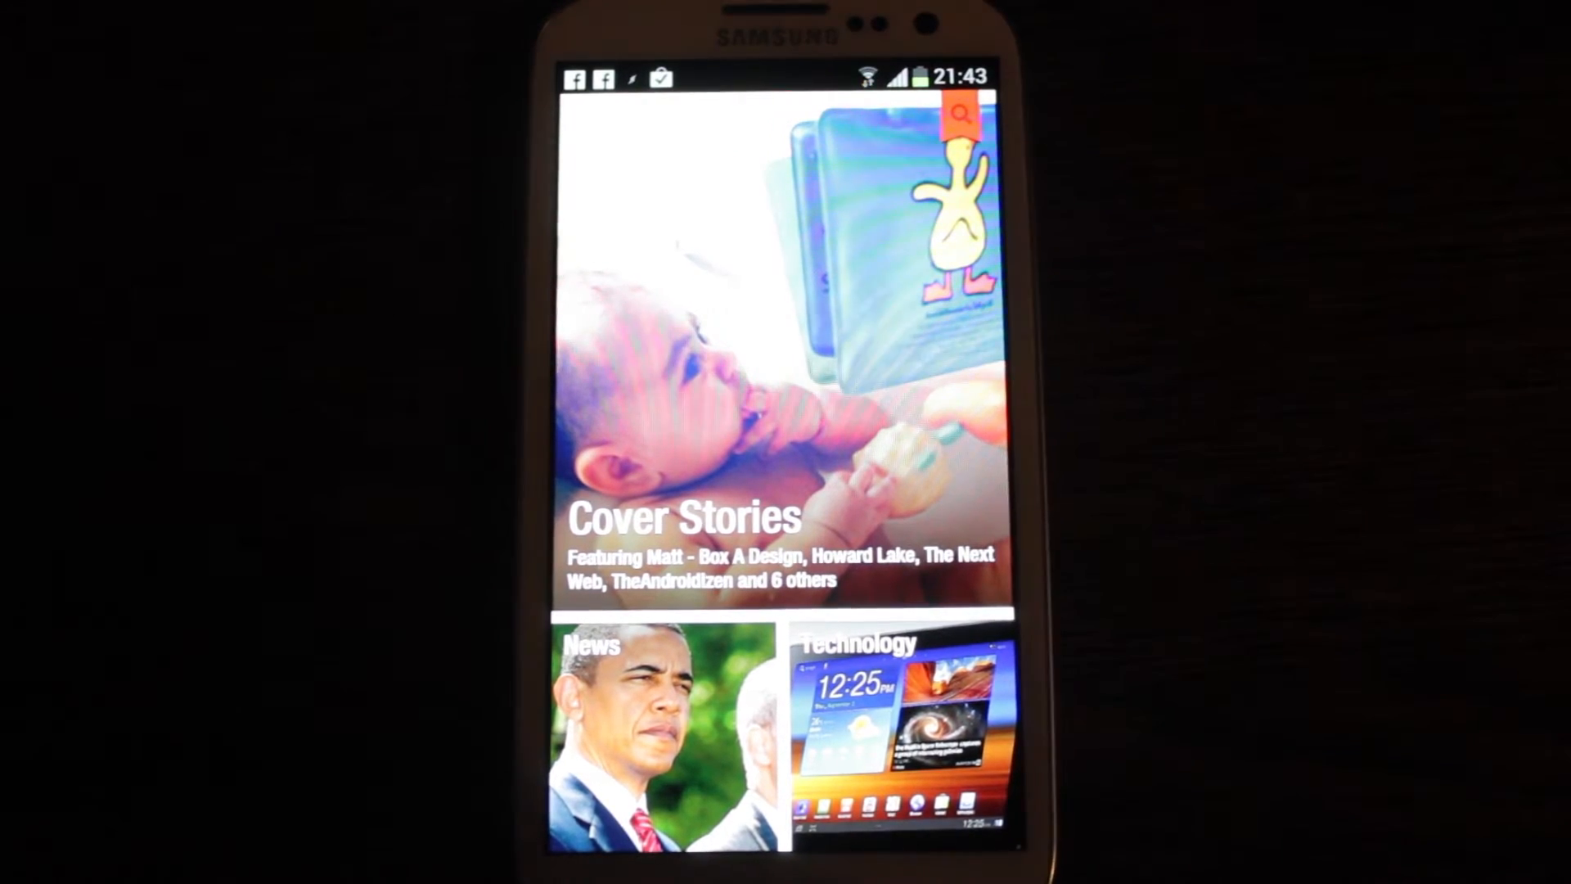
Open the Cover Stories tile from the Flipboard home screen
click(912, 721)
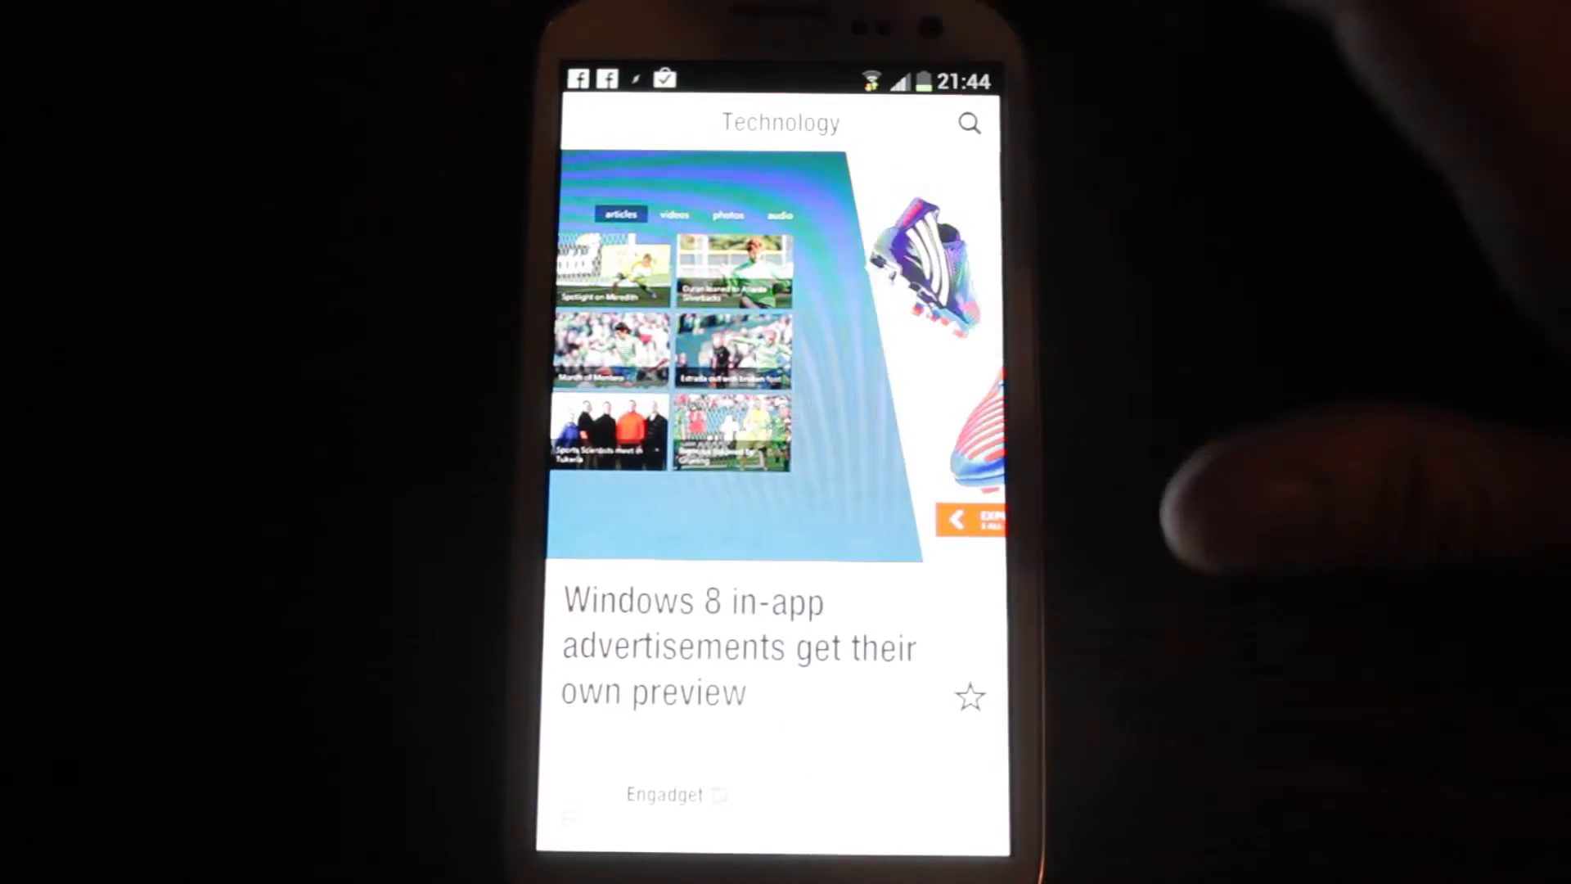
Open the Engadget Windows 8 in-app advertisements article and scroll through its text
click(736, 645)
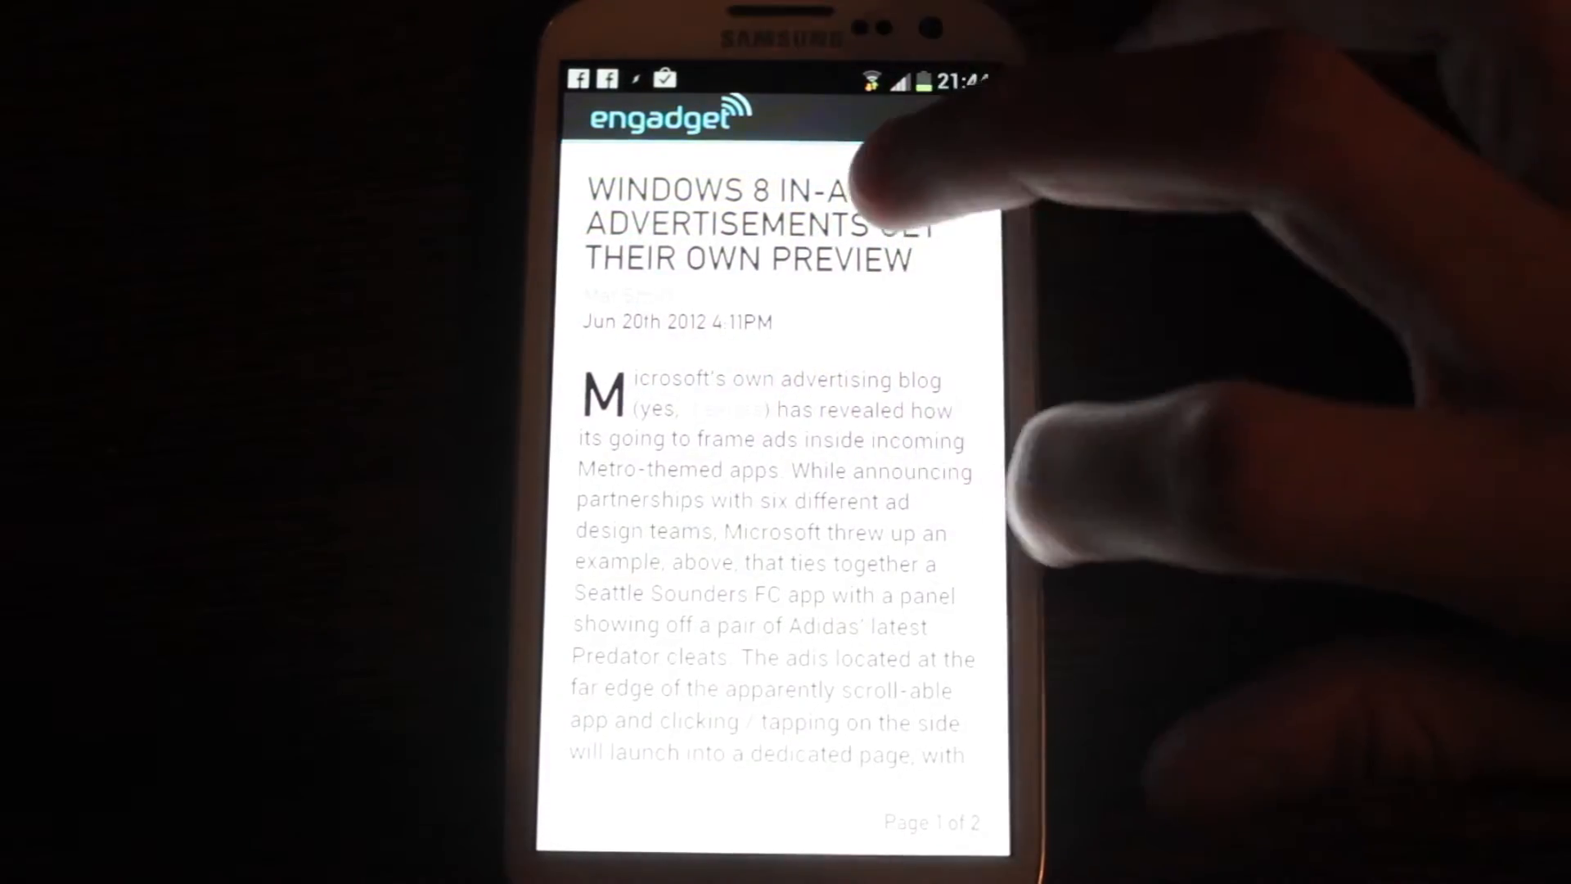
scroll(down, 3)
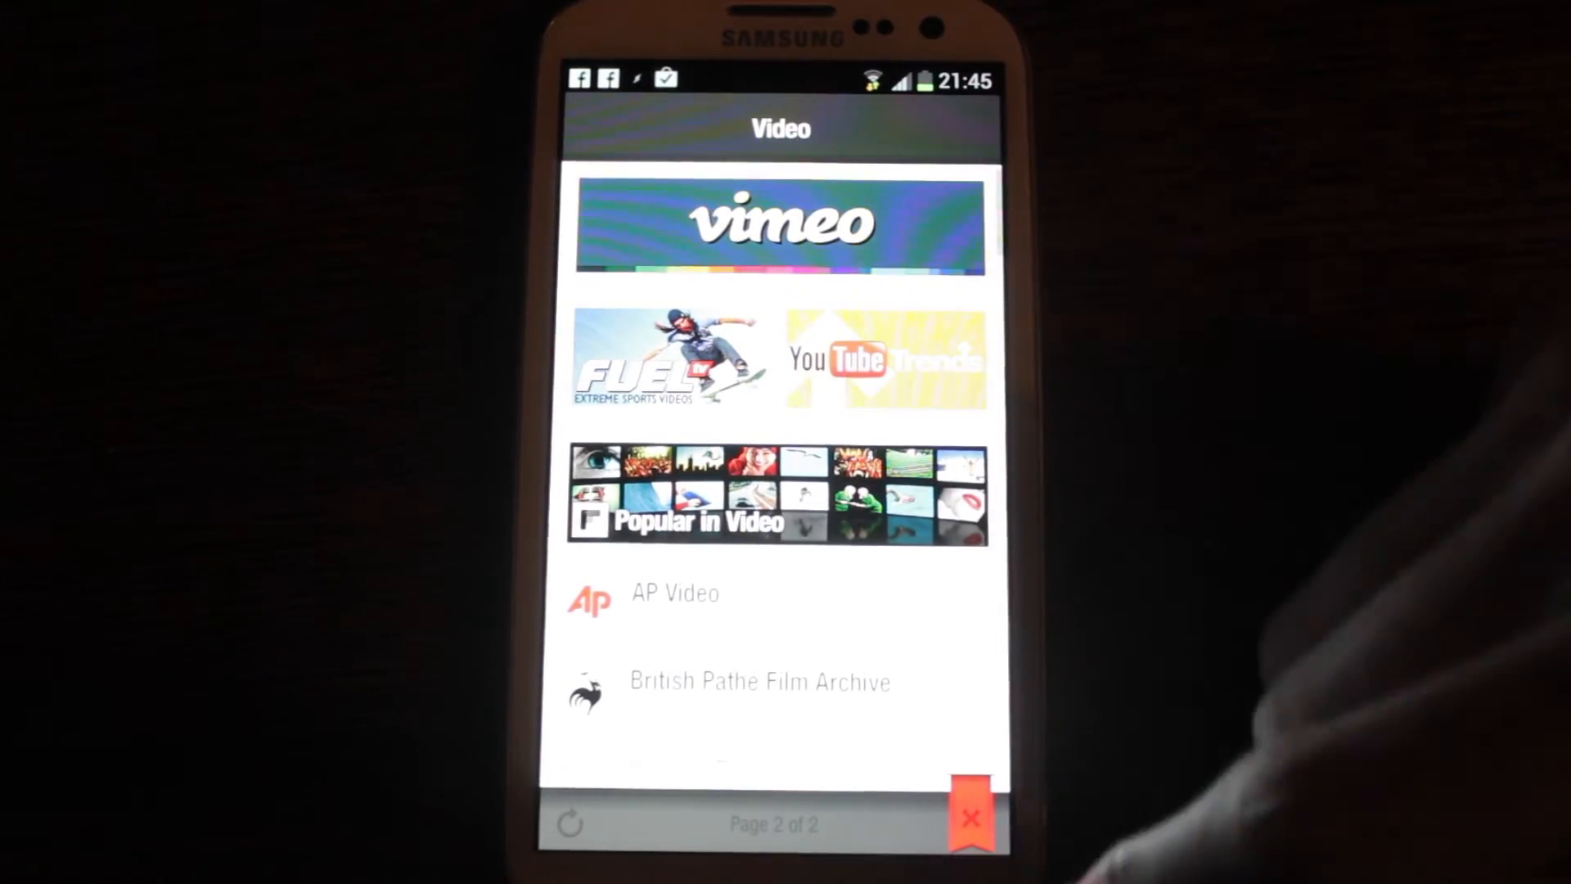
Open the YouTube Trends tile in the Video category
click(878, 360)
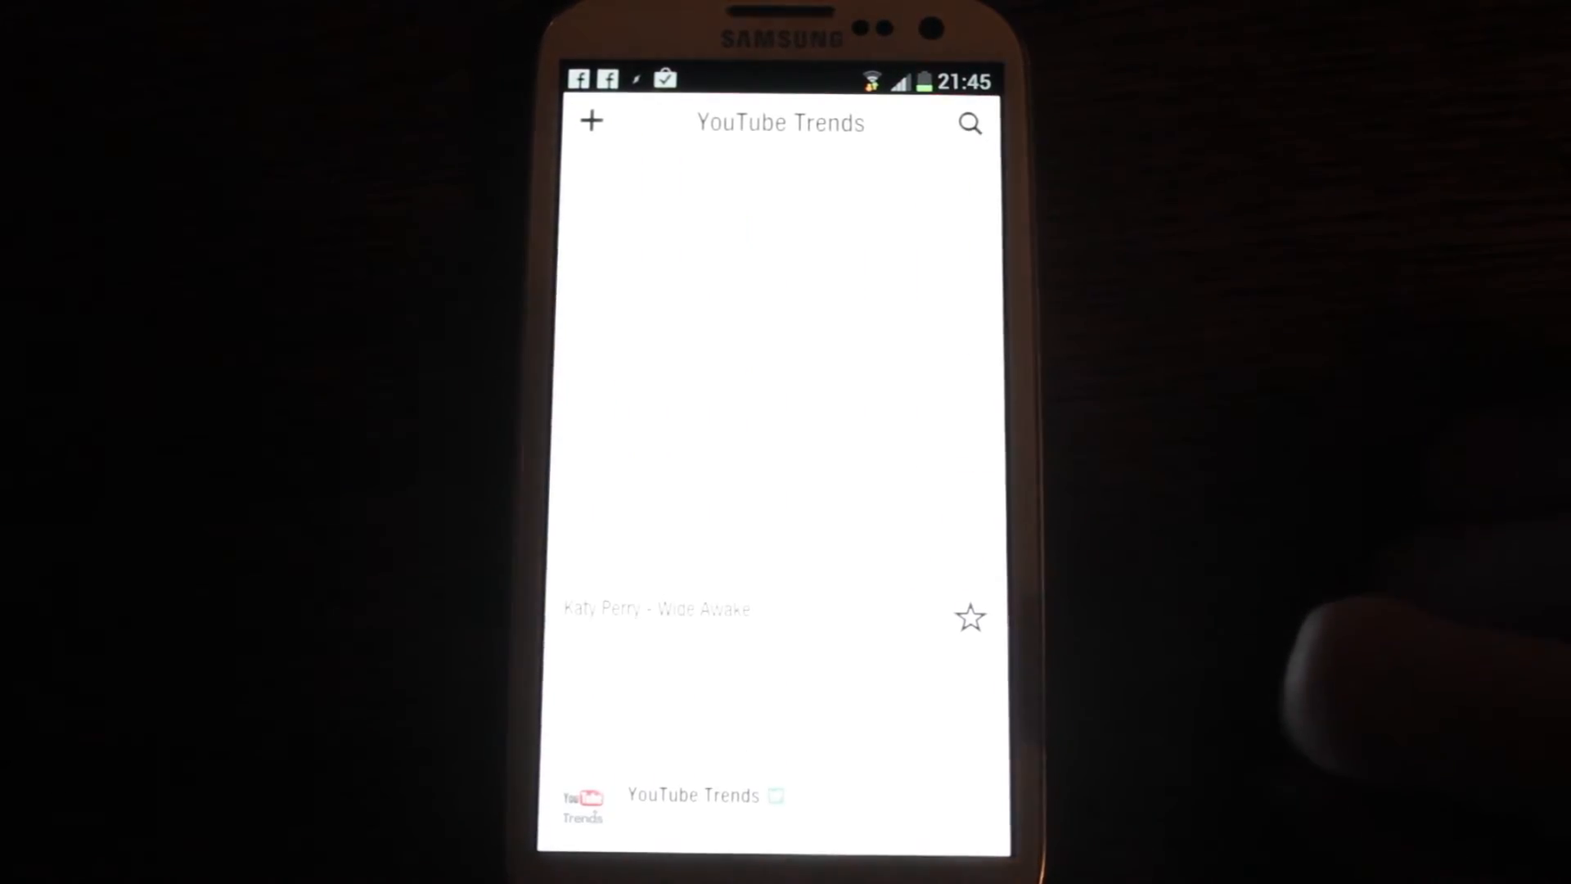